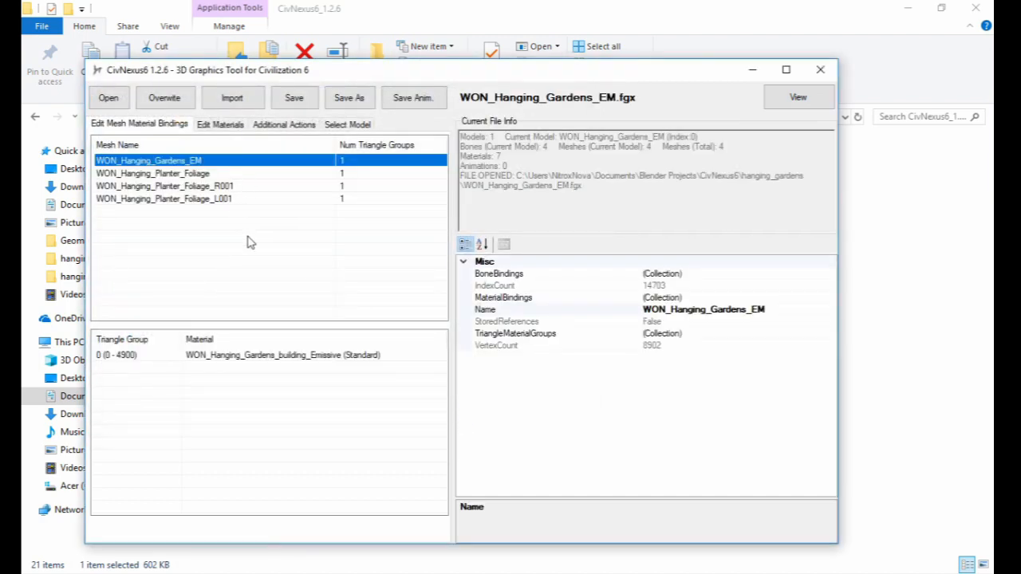
Load WON_Hanging_Gardens_EM.fgx in CivNexus6 to review its mesh material bindings.
{"action": "left_click", "coordinate": [284, 124]}
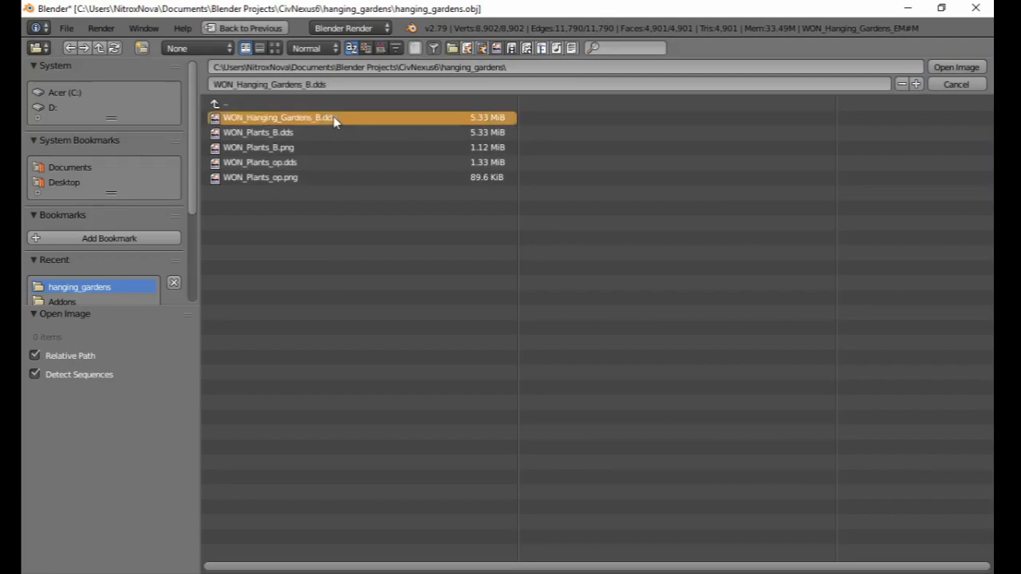
Load the WON_Hanging_Gardens_B.dds texture into the UV/Image Editor.
{"action": "left_click", "coordinate": [955, 67]}
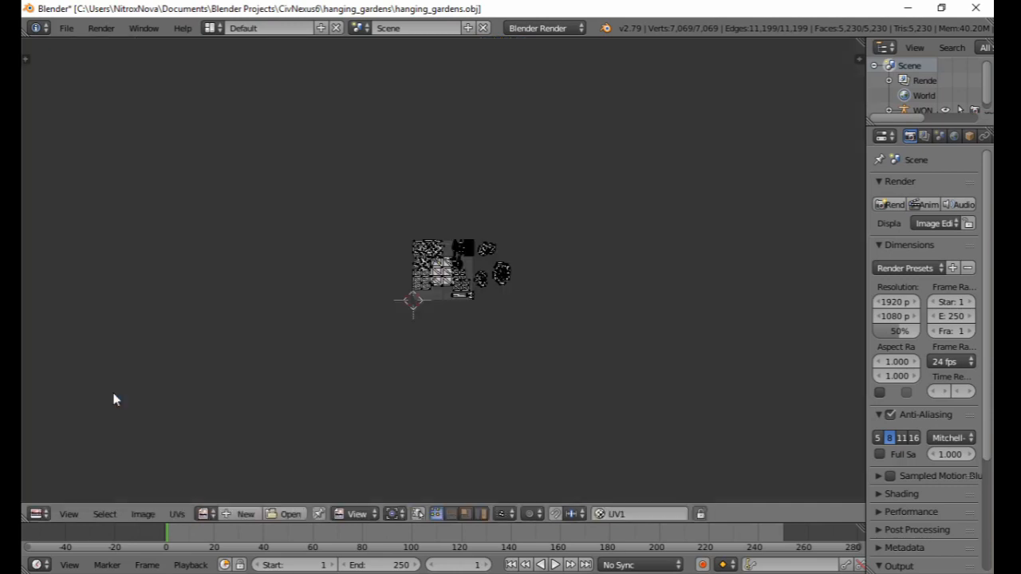
Switch modes so the building texture displays beside the model.
{"action": "key", "text": "Tab"}
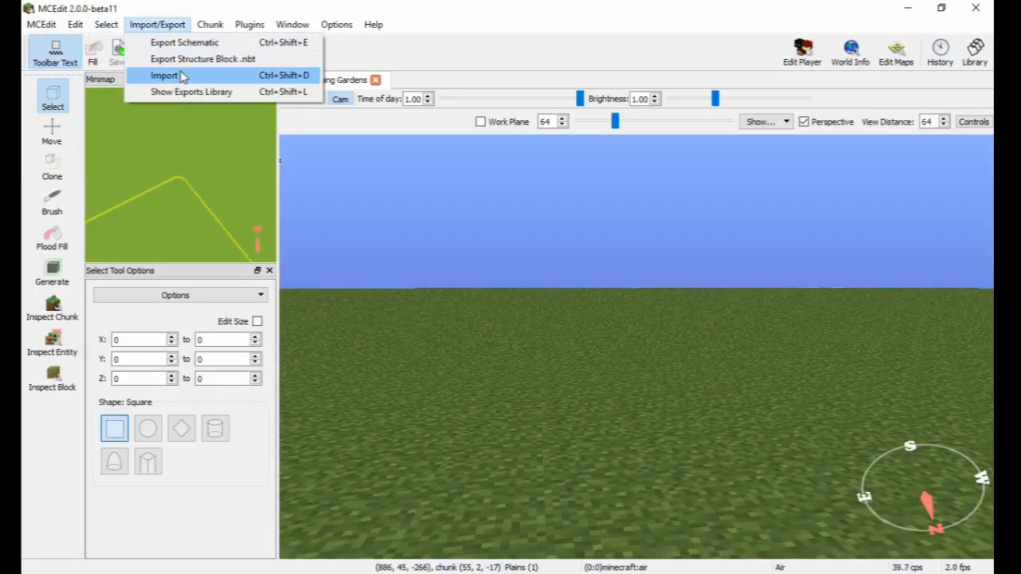
Import hanging_gardens.schematic from the hanging_gardens folder into the MCEdit world.
{"action": "left_click", "coordinate": [164, 75]}
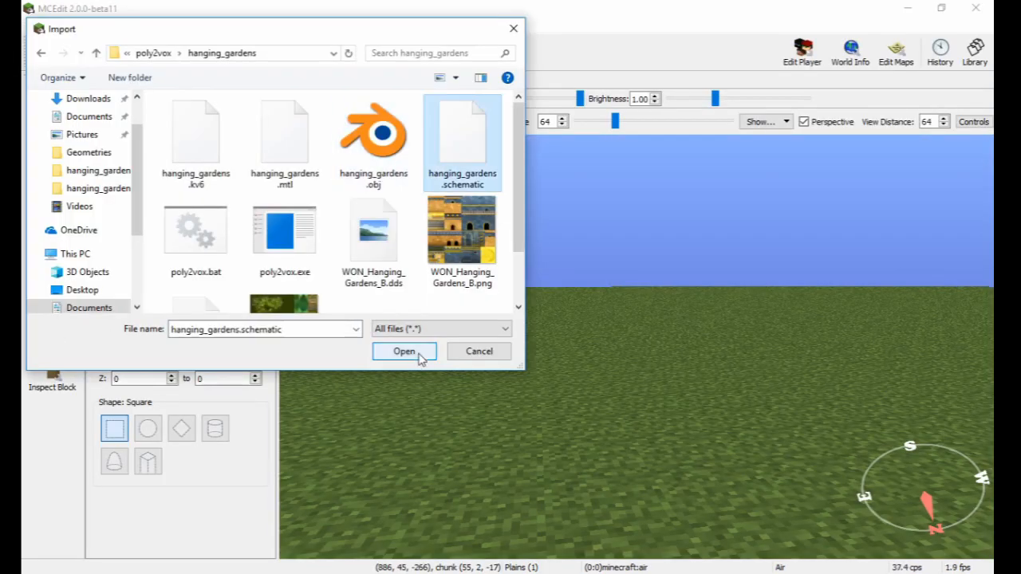
{"action": "left_click", "coordinate": [403, 351]}
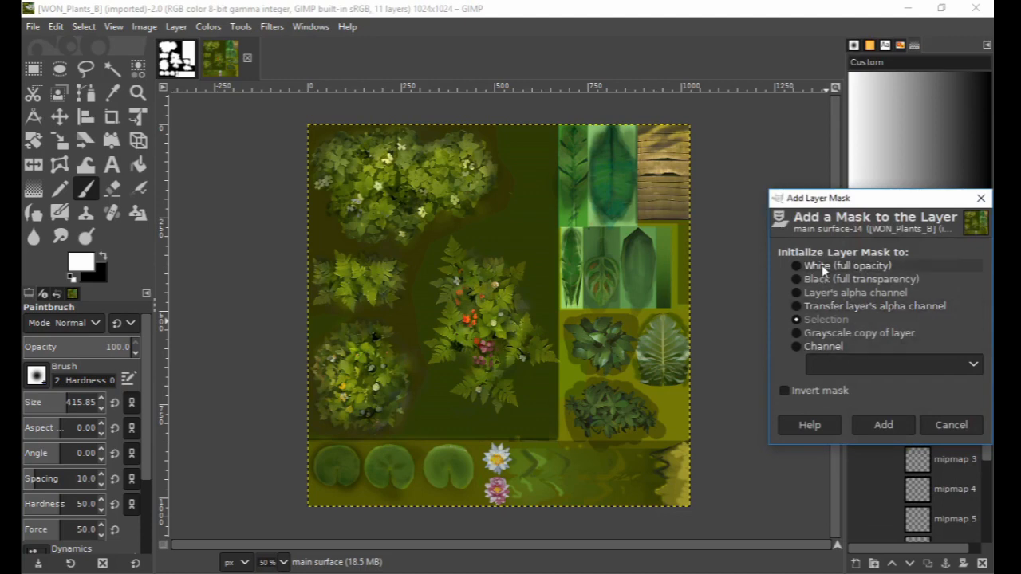
Add a Black (full transparency) layer mask to the WON_Plants_B surface layer.
{"action": "left_click", "coordinate": [882, 425]}
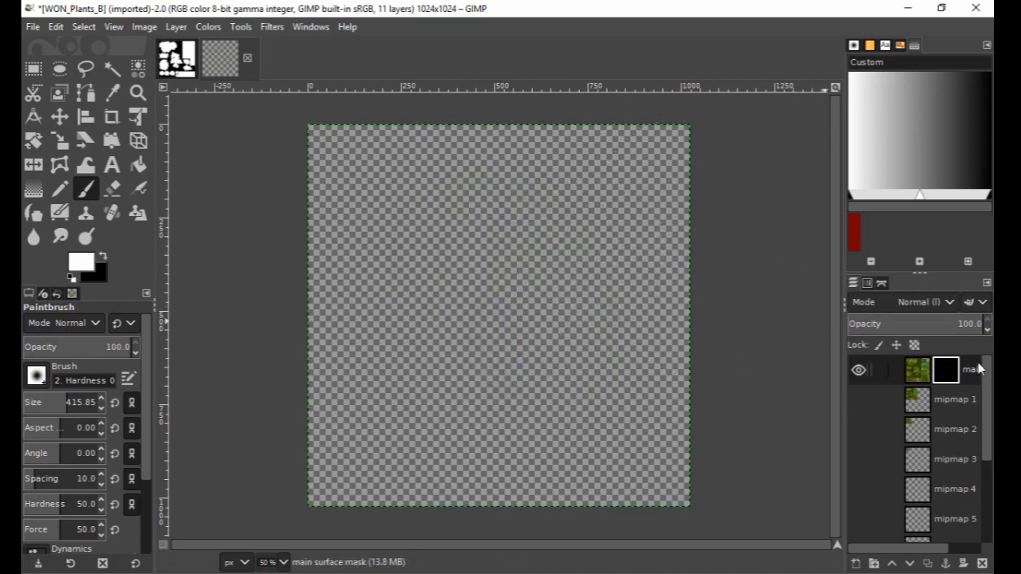